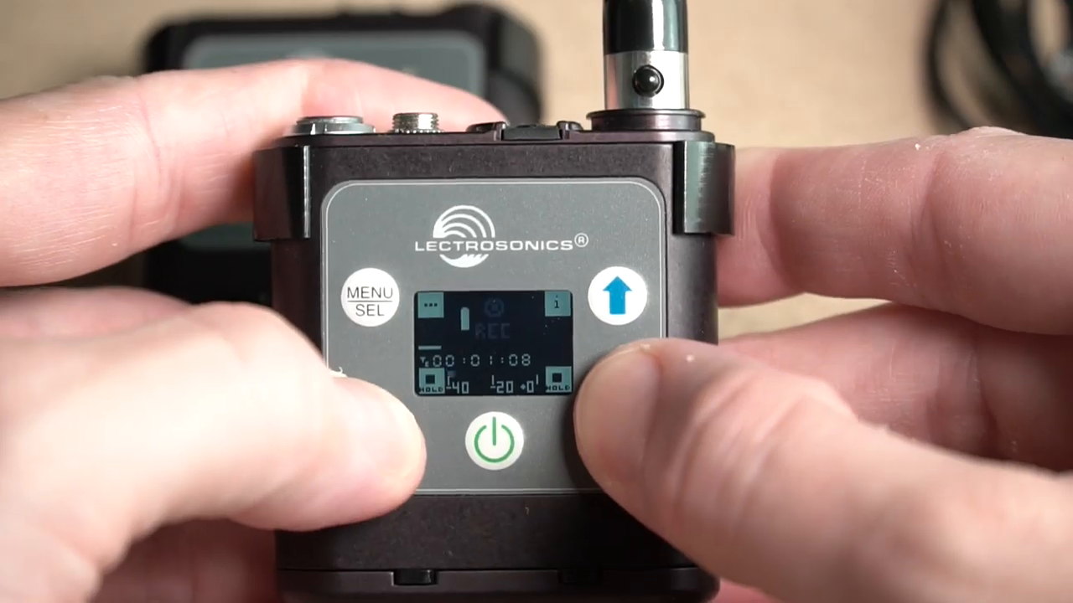
# - Navigate Main Menu > Timecode and highlight the Use Clock option
pyautogui.click(369, 302)
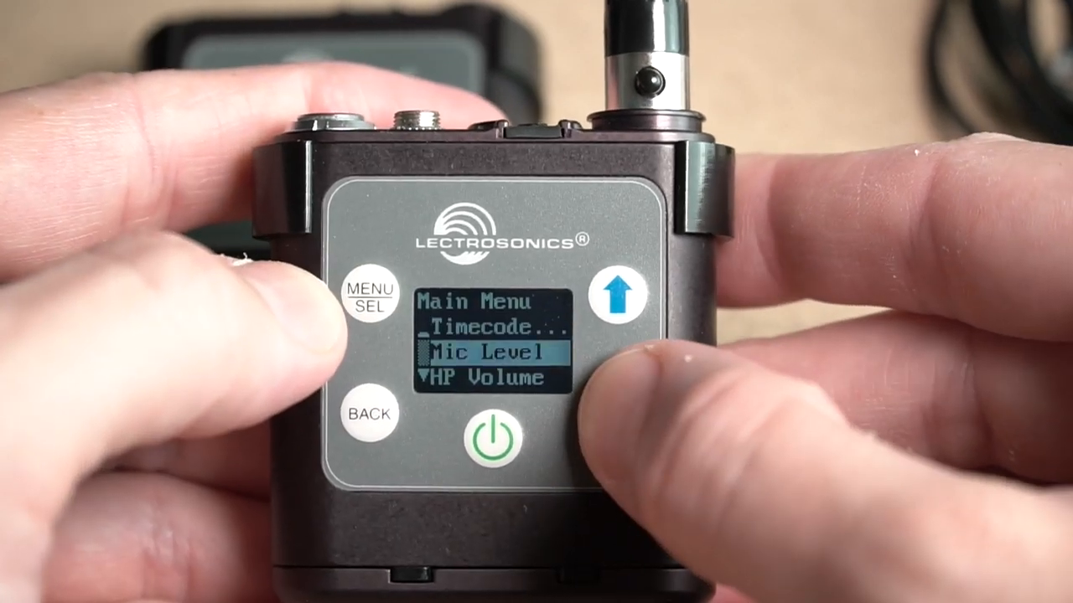
pyautogui.click(366, 299)
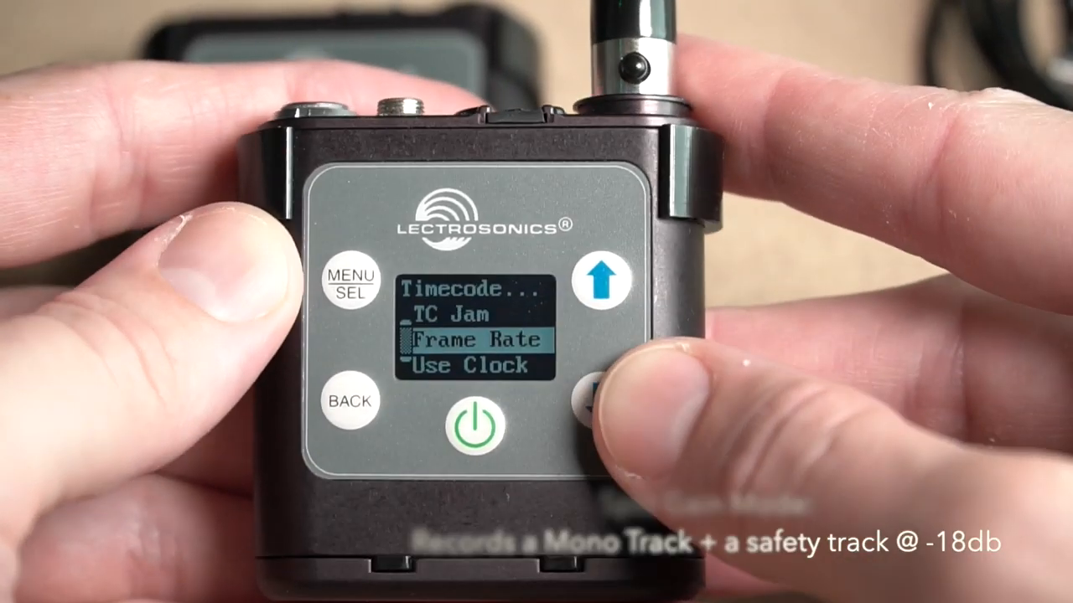
pyautogui.click(595, 411)
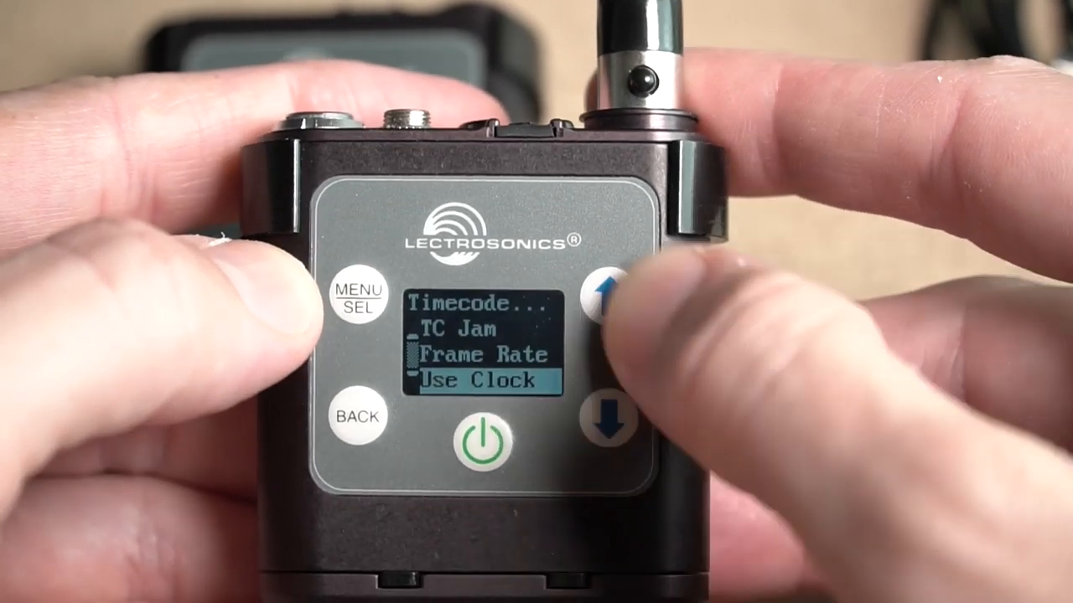